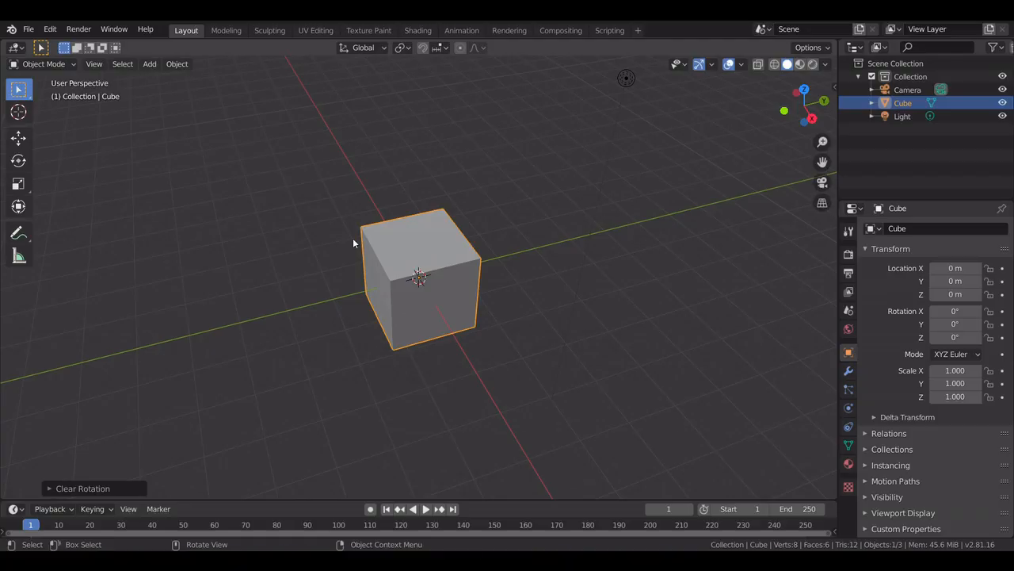
mouse_move(508, 296)
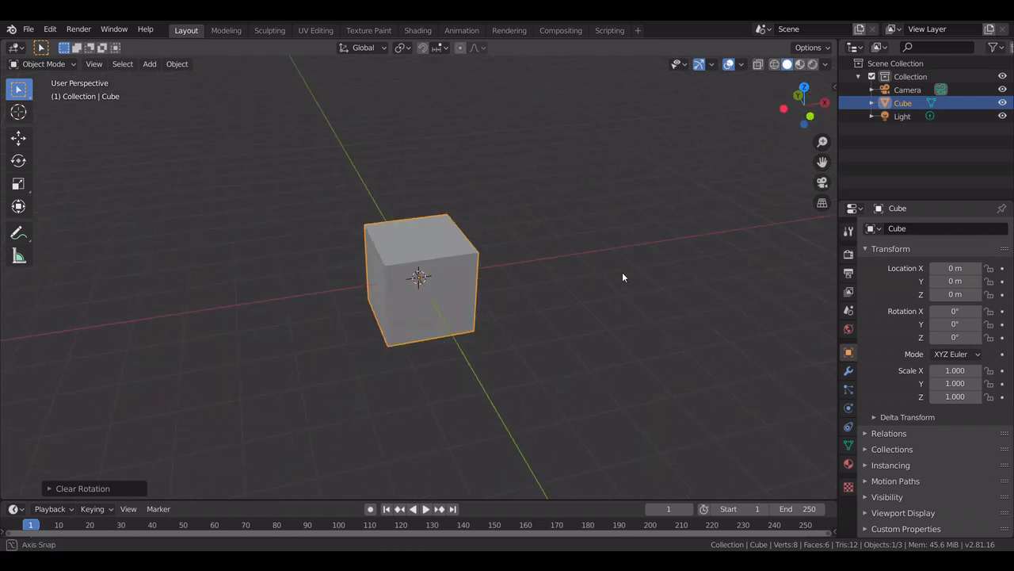
Orbit the view and scale the cube to twice its length along Y.
left_click_drag(623, 278, 610, 277)
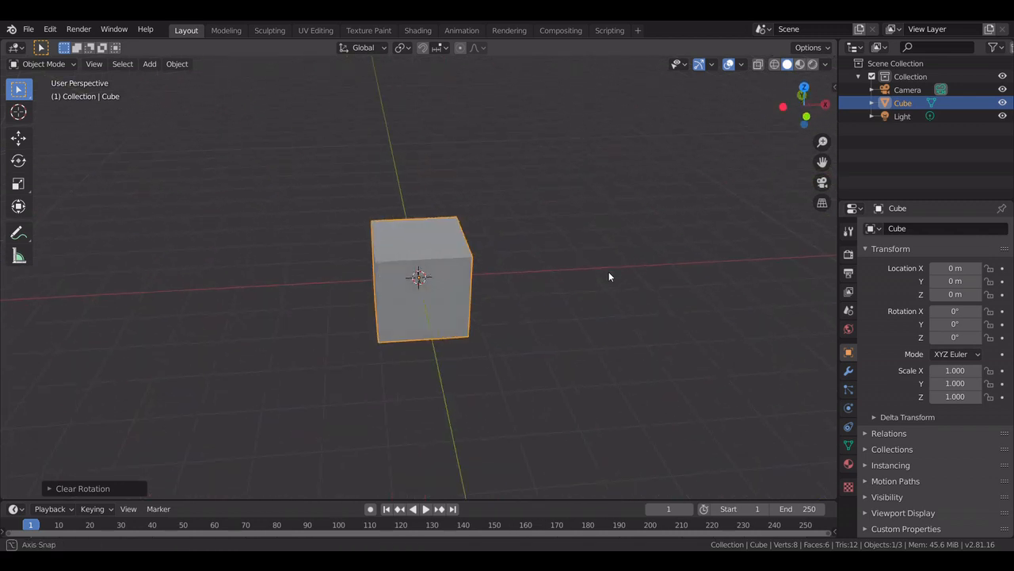
key("s")
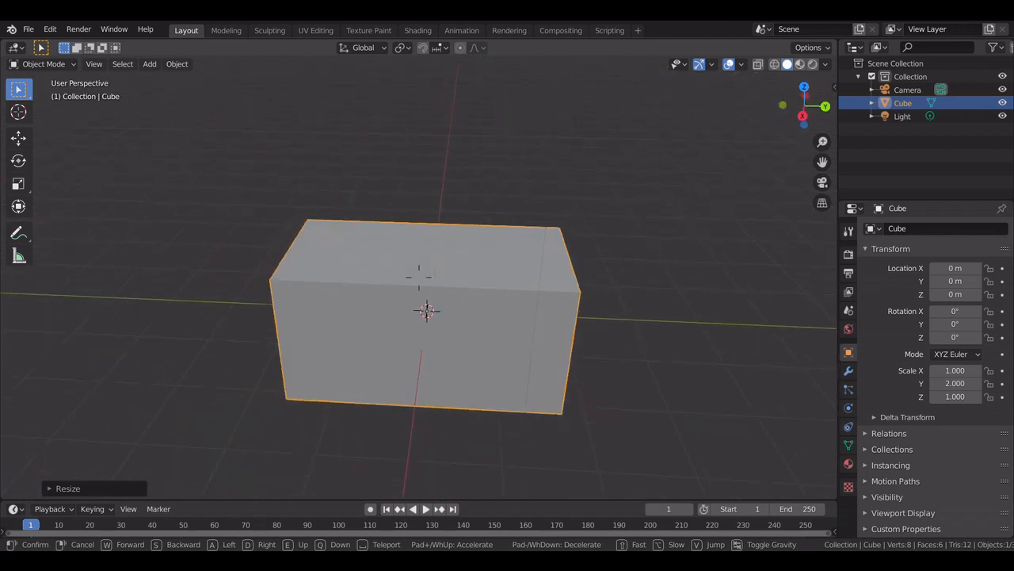
Enter Edit Mode on the stretched box to begin bevelling its edges.
key("Tab")
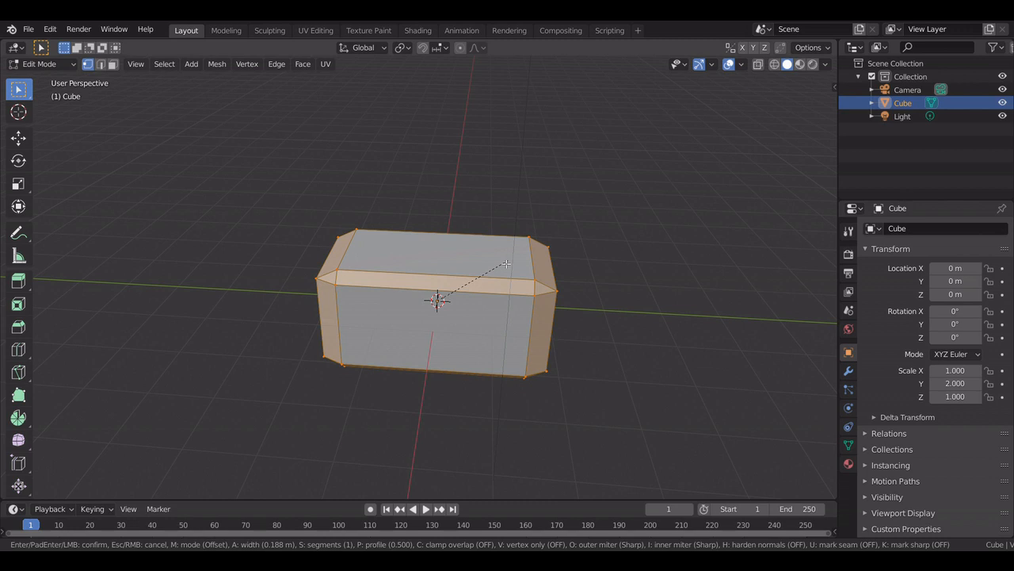
mouse_move(506, 262)
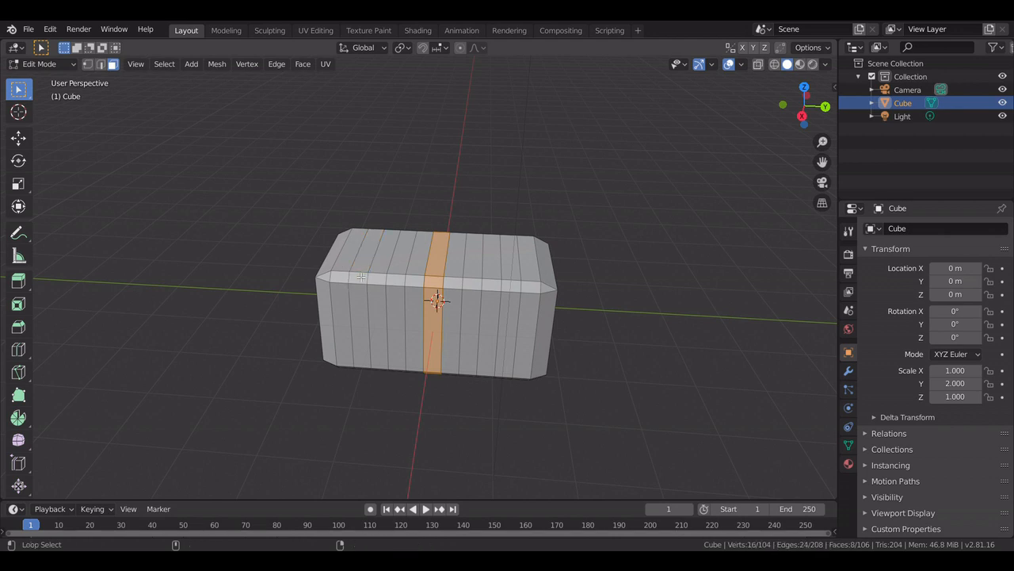
Select the third band of faces, add a second material slot and assign it.
left_click(361, 277)
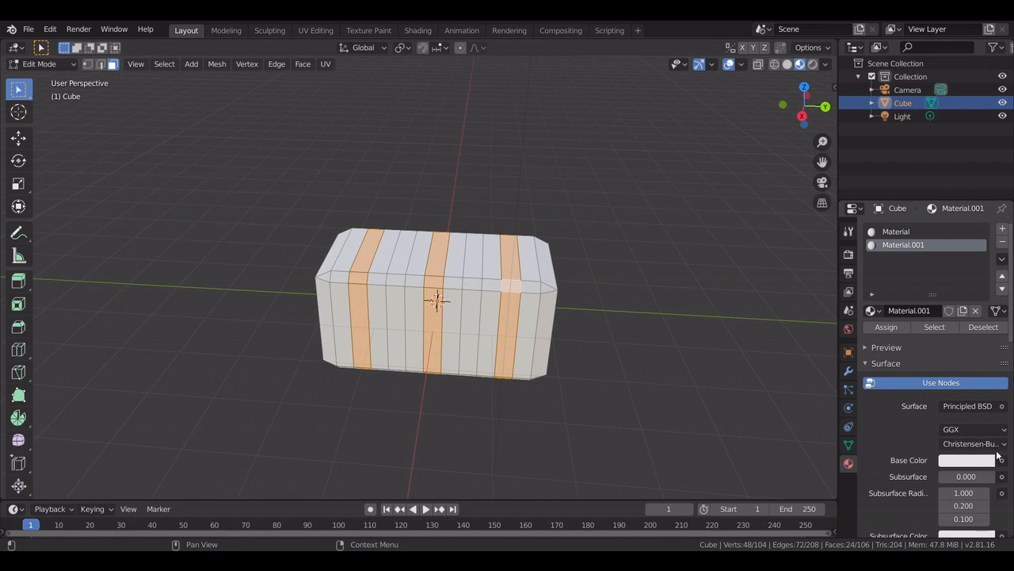
left_click(966, 459)
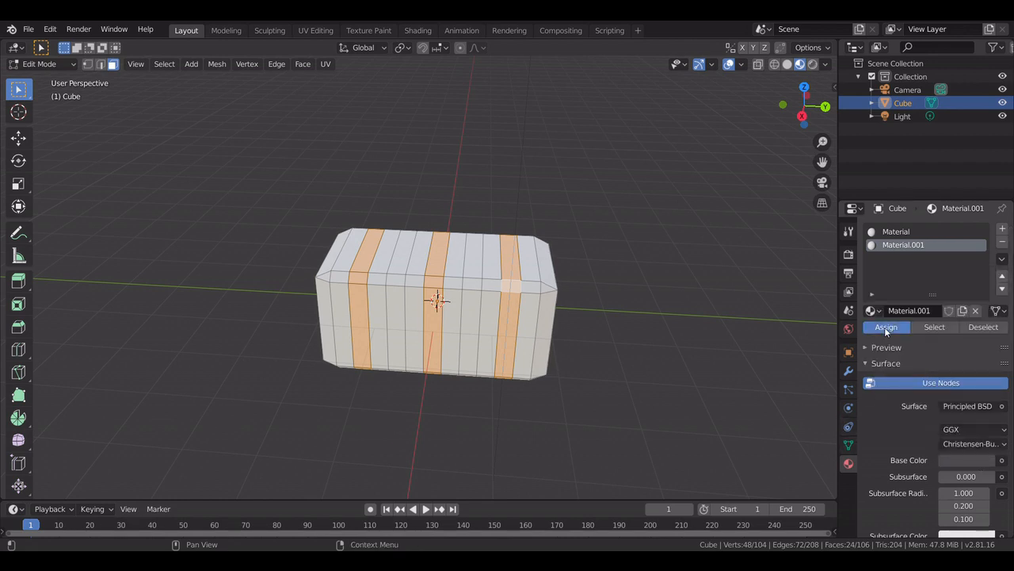
left_click(896, 231)
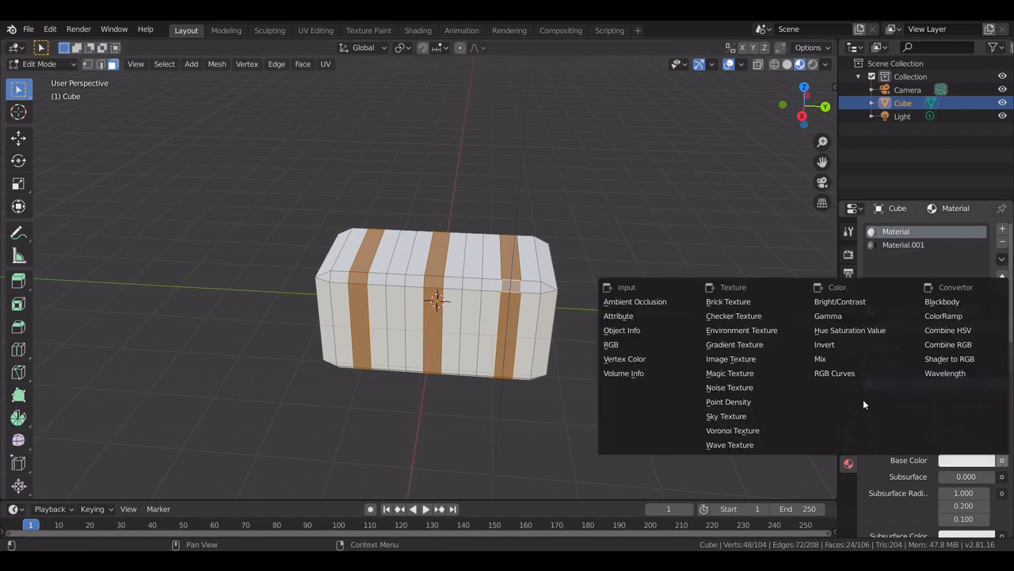
mouse_move(729, 386)
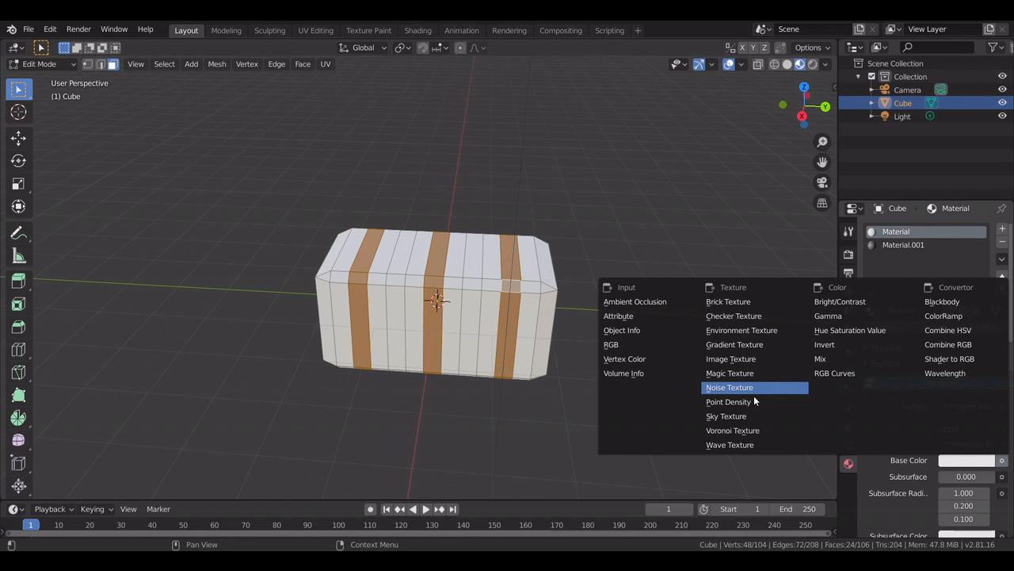
Drive the base colour with a Voronoi Texture using the Chebychev distance metric.
left_click(732, 429)
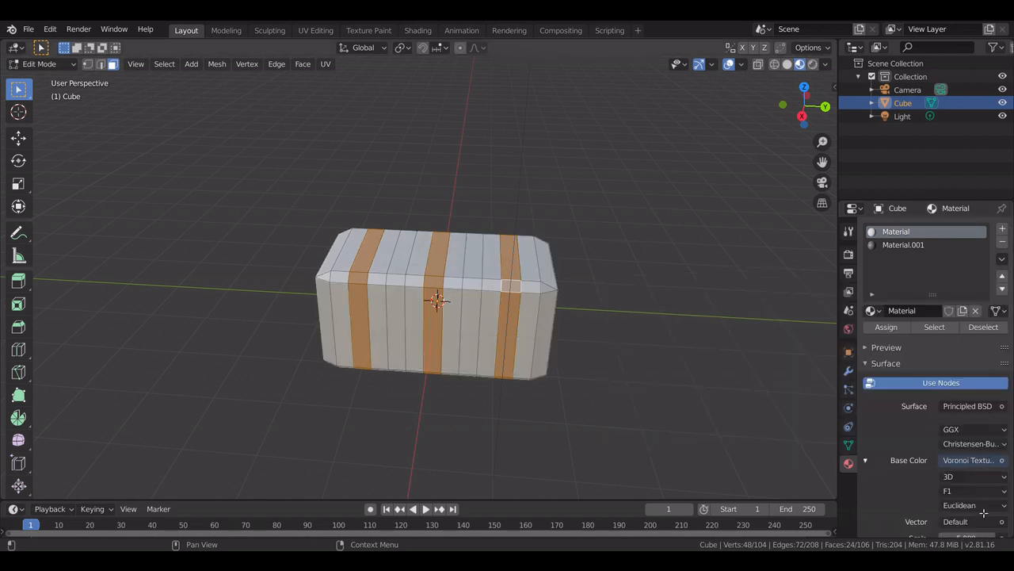
left_click(967, 505)
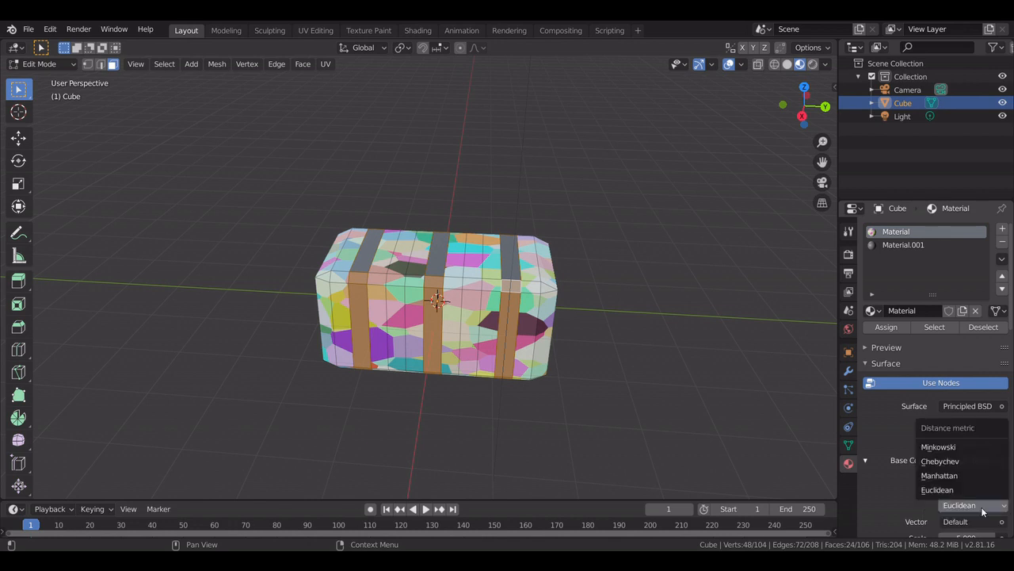
left_click(940, 460)
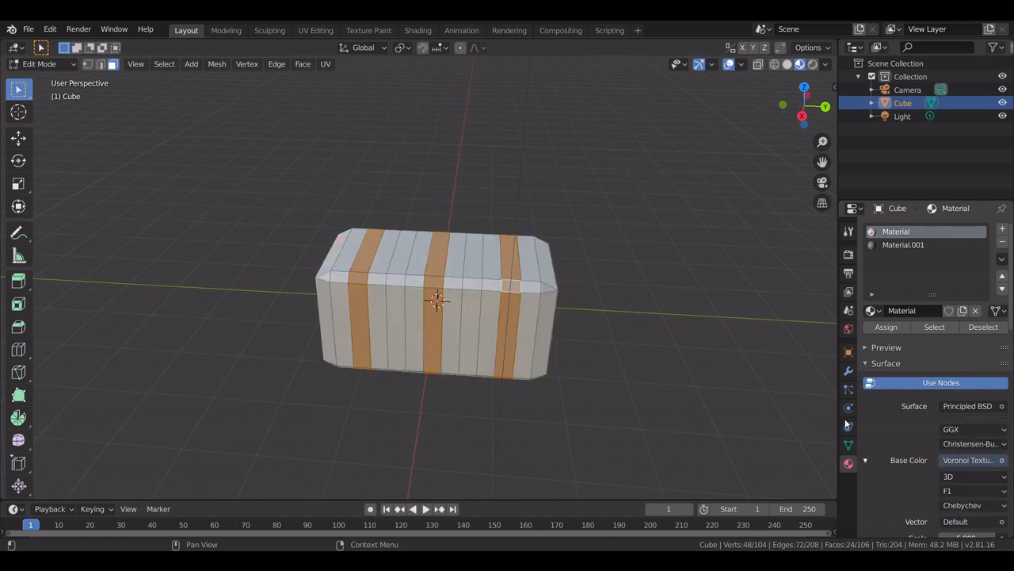
mouse_move(699, 314)
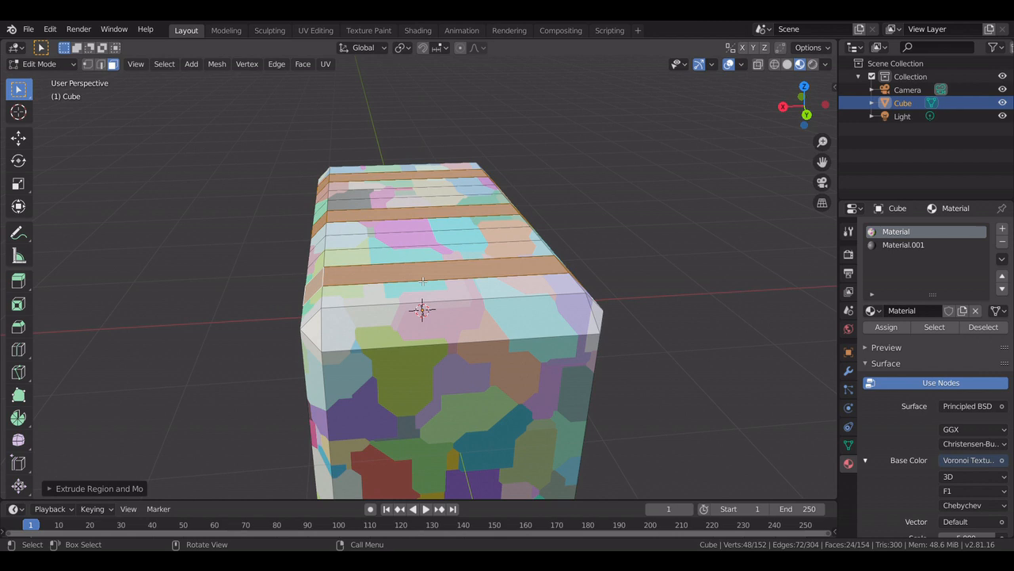
Push the bands outward, select Material.001, and deselect everything to view the ridges.
key("s")
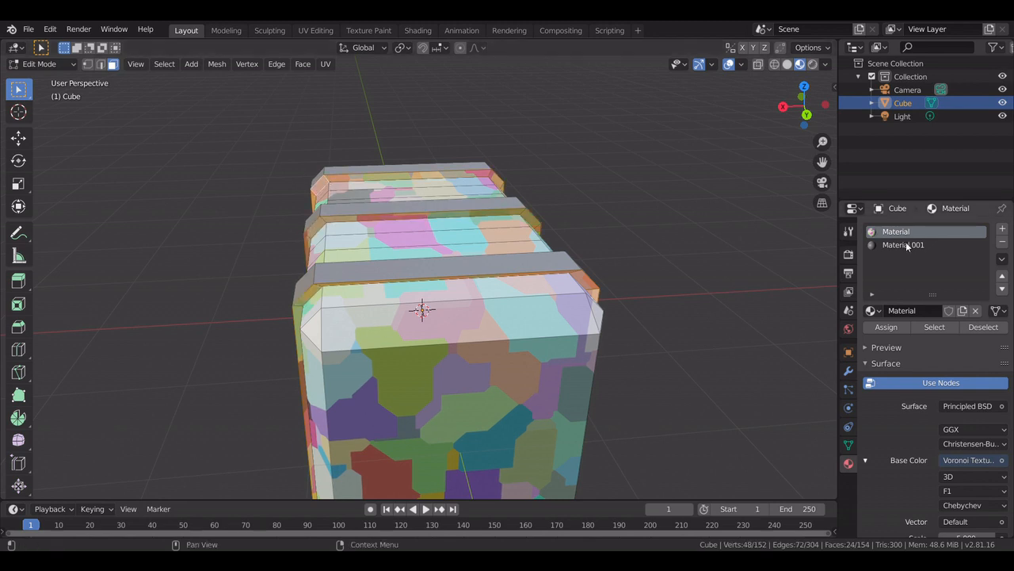
left_click(903, 244)
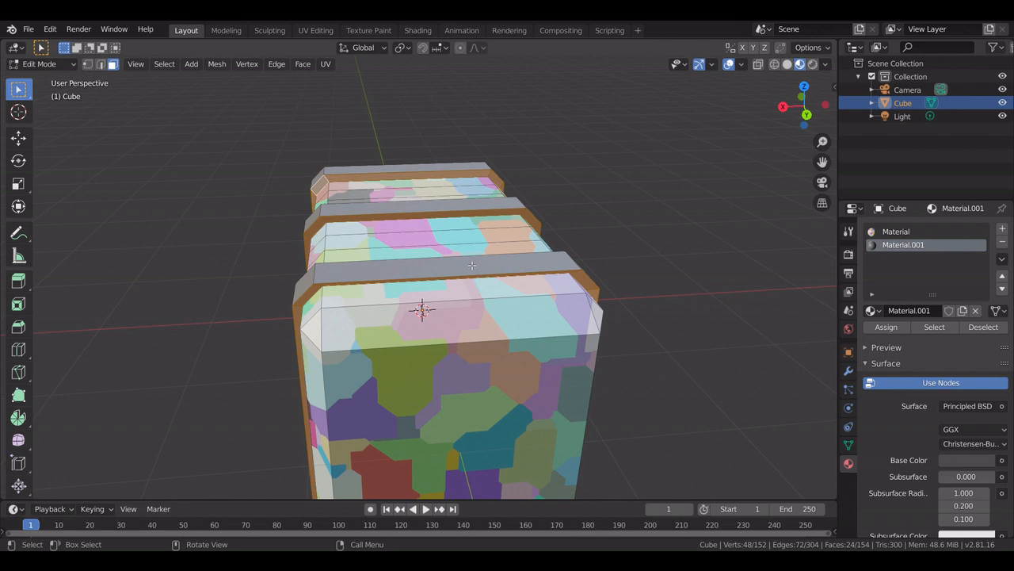
key("shift+`")
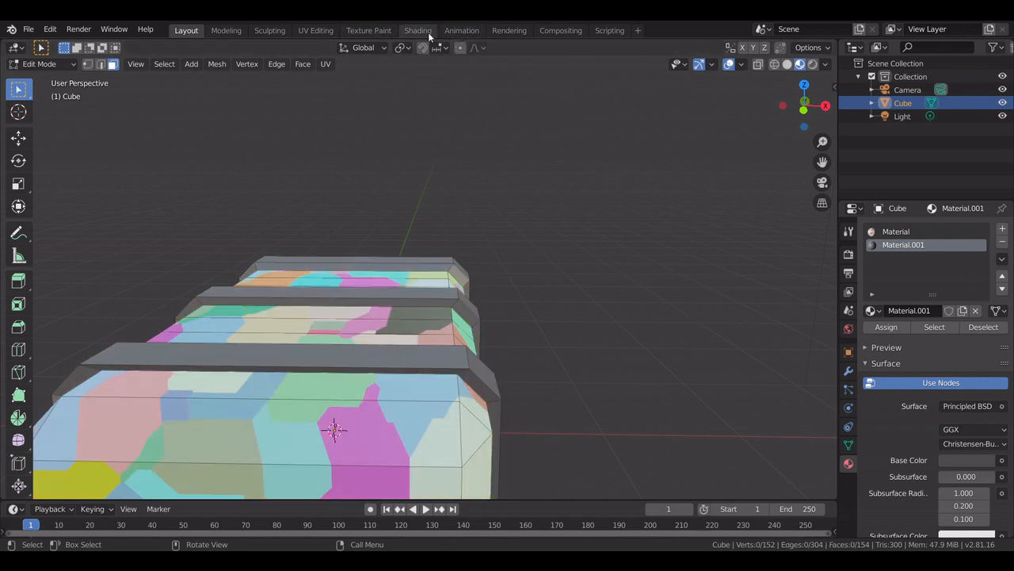
Inspect the Material.001 node setup in Shading, then return to the Layout workspace.
left_click(417, 30)
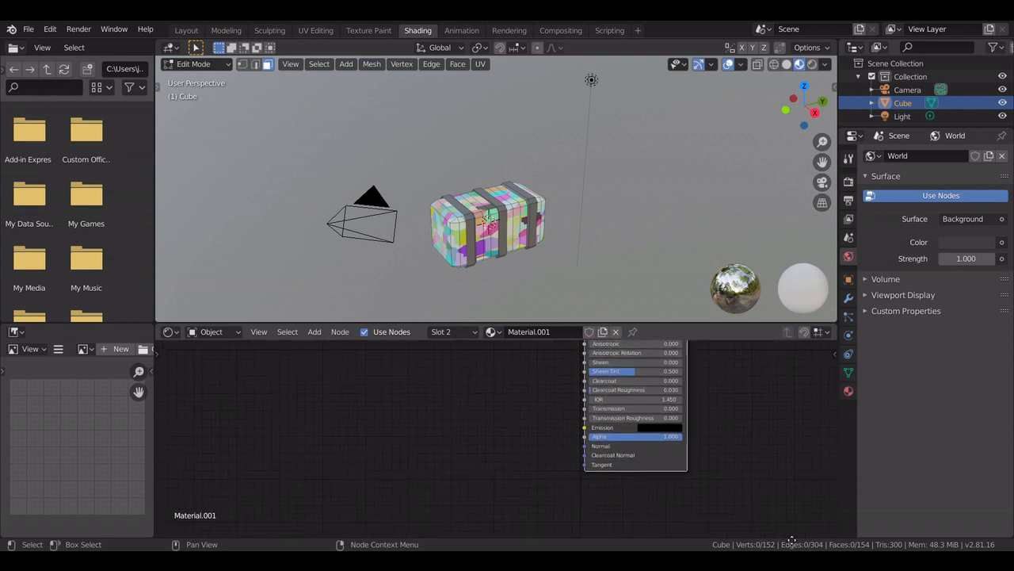
left_click(491, 331)
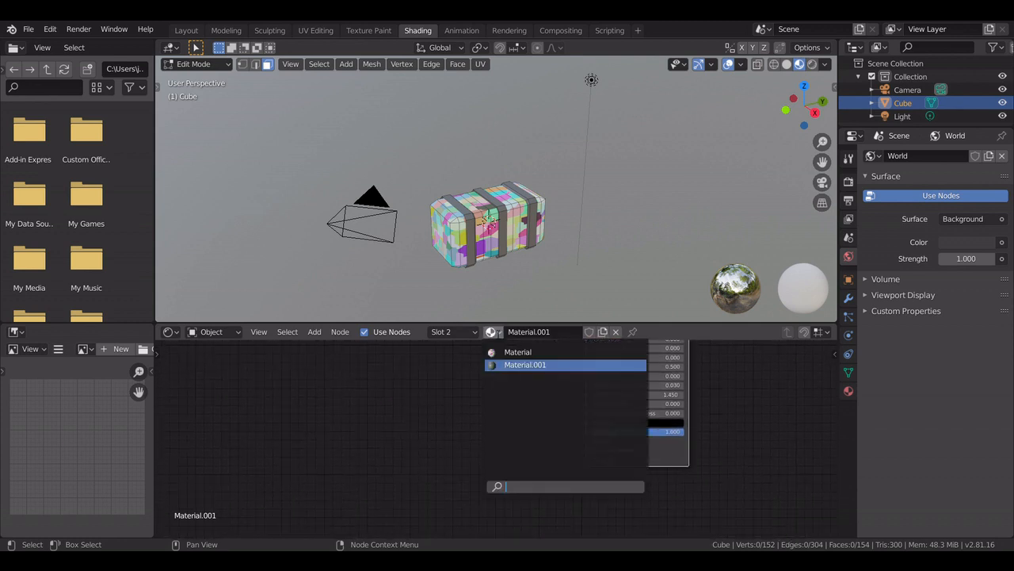
left_click(518, 351)
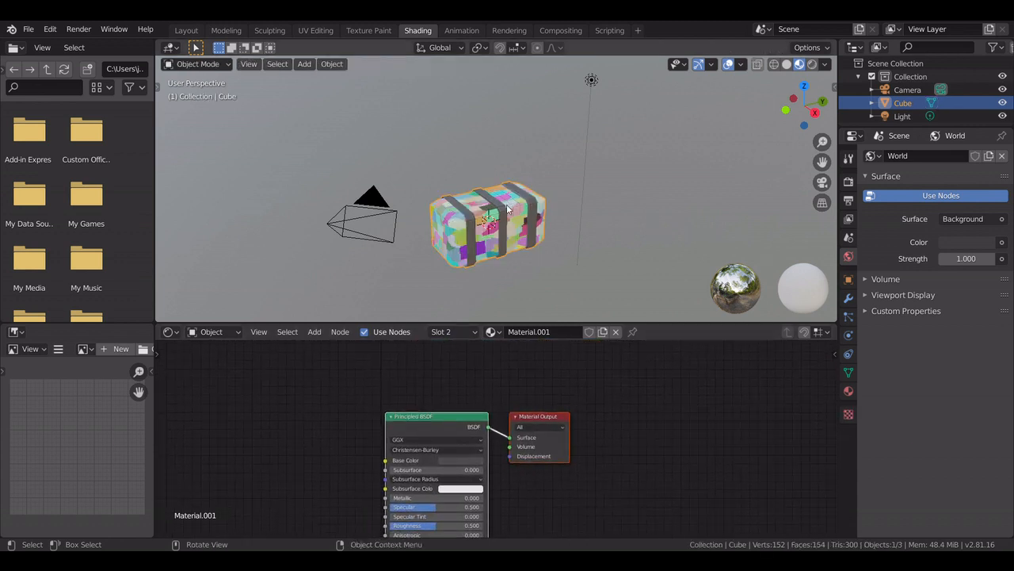
left_click(493, 331)
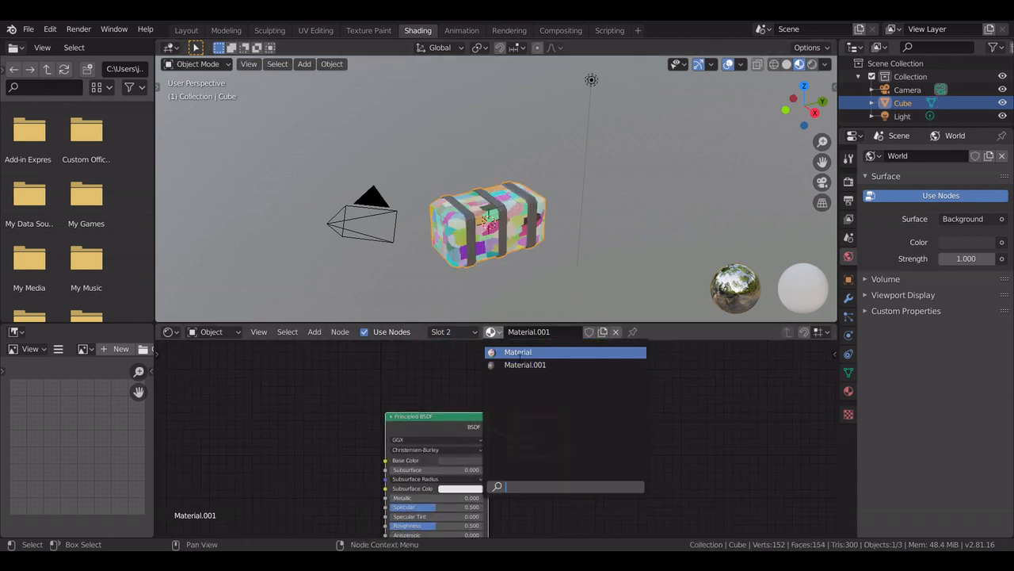
left_click(518, 352)
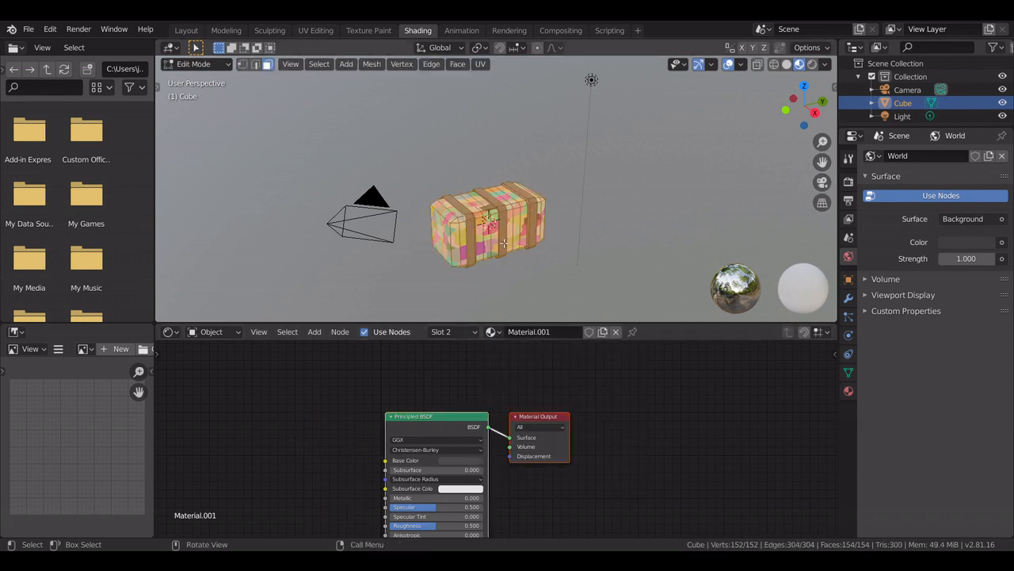
left_click(186, 30)
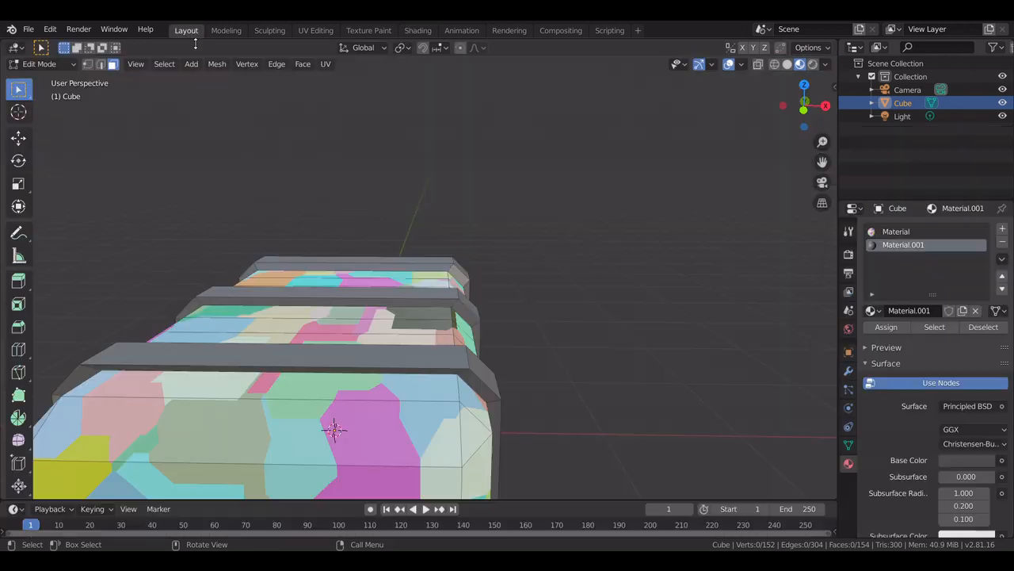
Make Material the active slot and open its nodes in the Shading workspace.
left_click(898, 231)
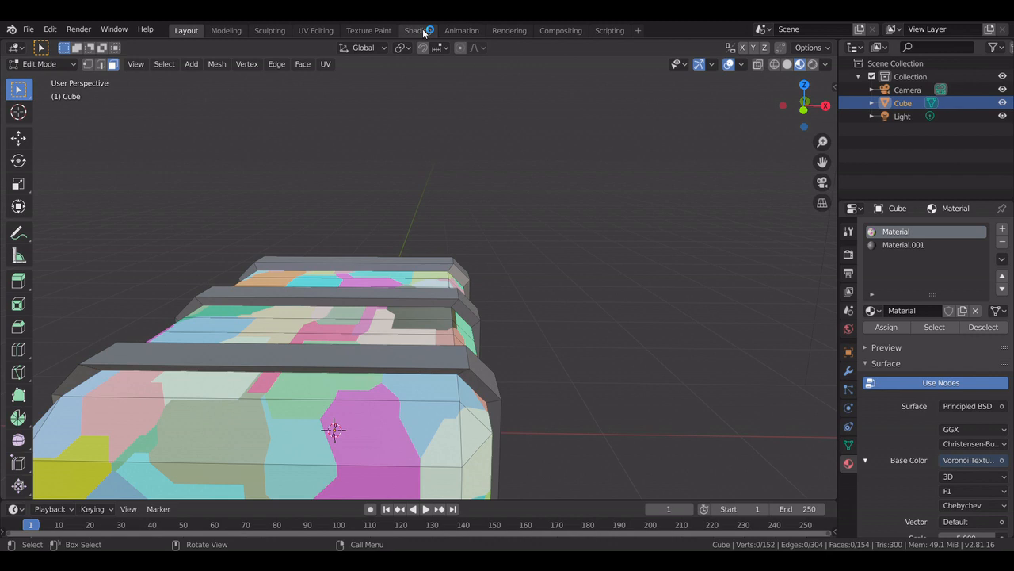
left_click(418, 30)
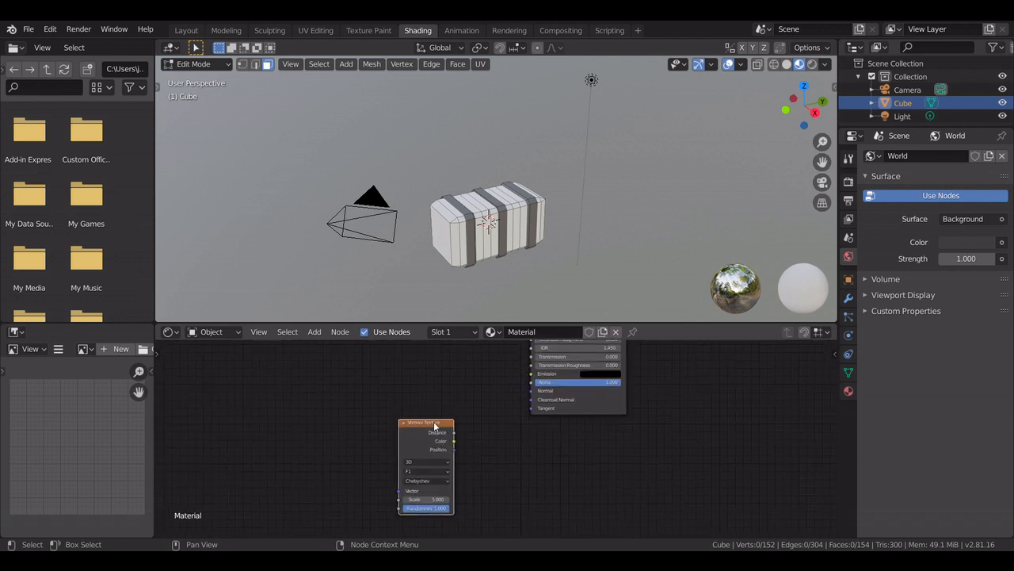
Select the Voronoi Texture node and add a Bump node to the material.
left_click(340, 331)
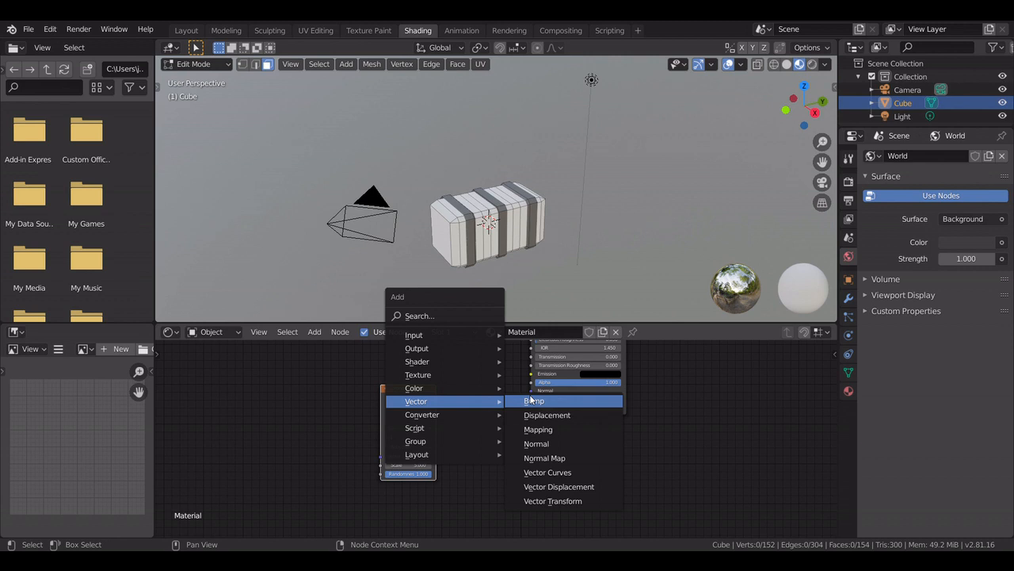
left_click(533, 400)
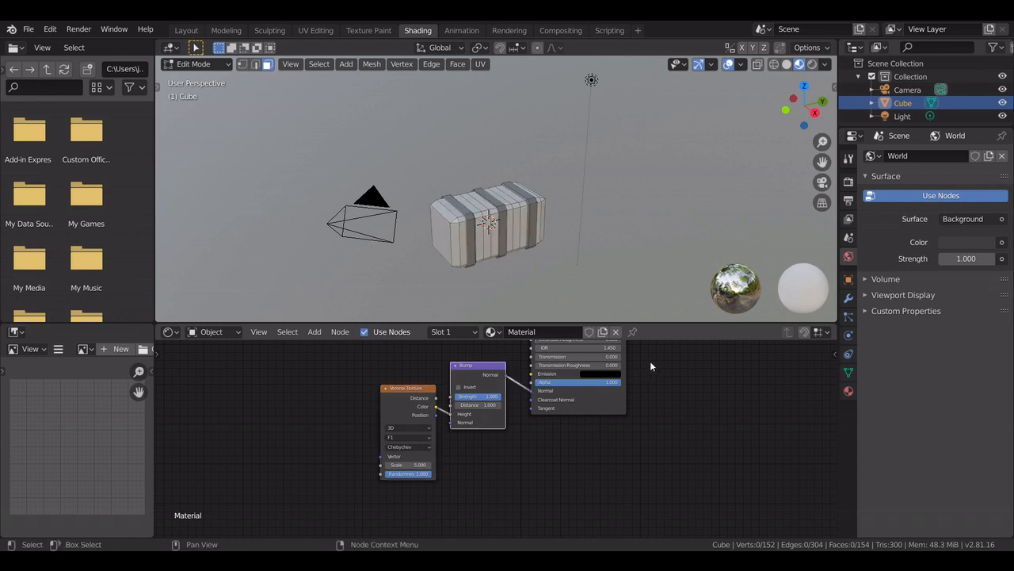
mouse_move(663, 389)
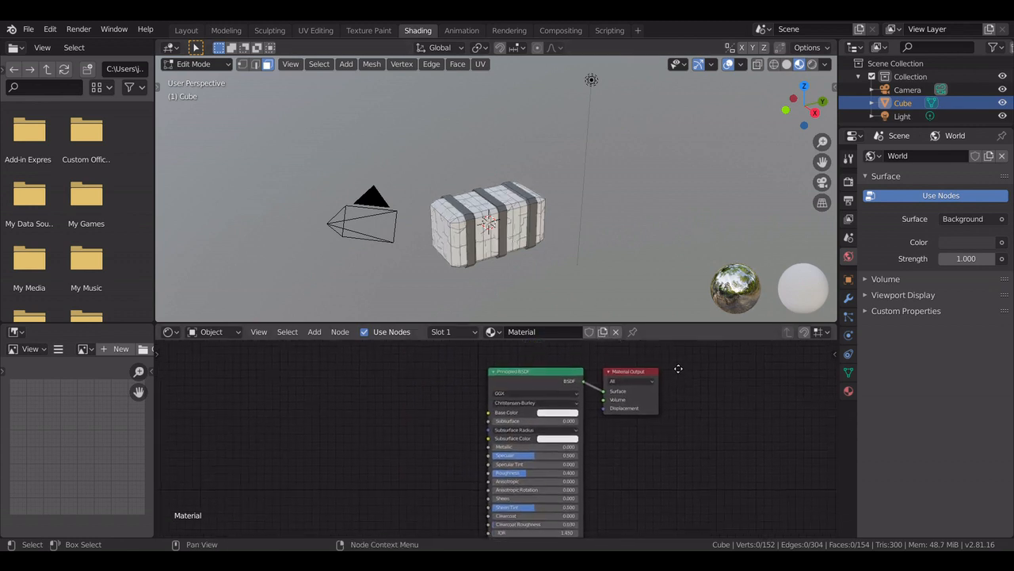
Set the Principled BSDF base colour to green and return to Layout.
left_click(558, 412)
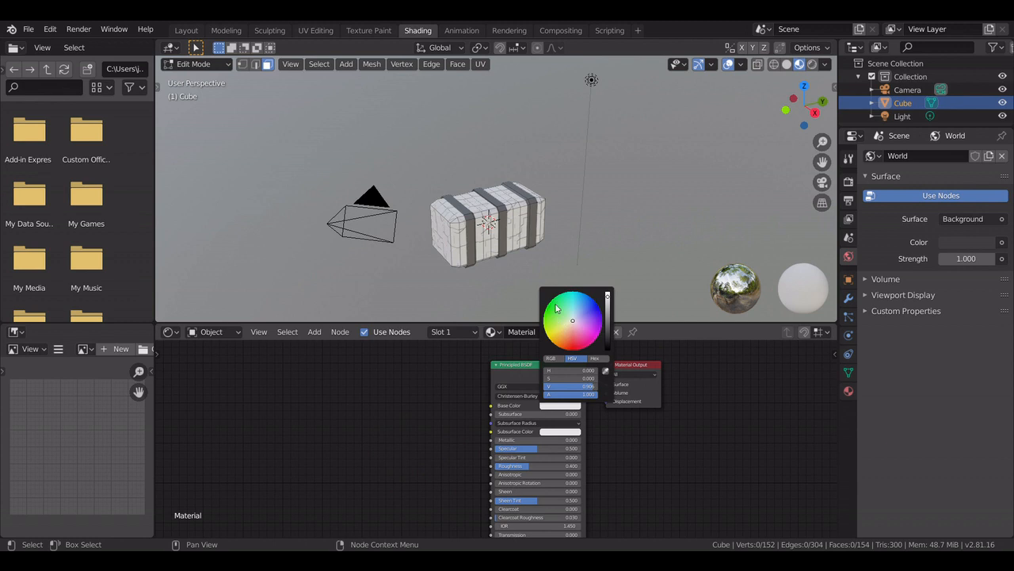
left_click(555, 309)
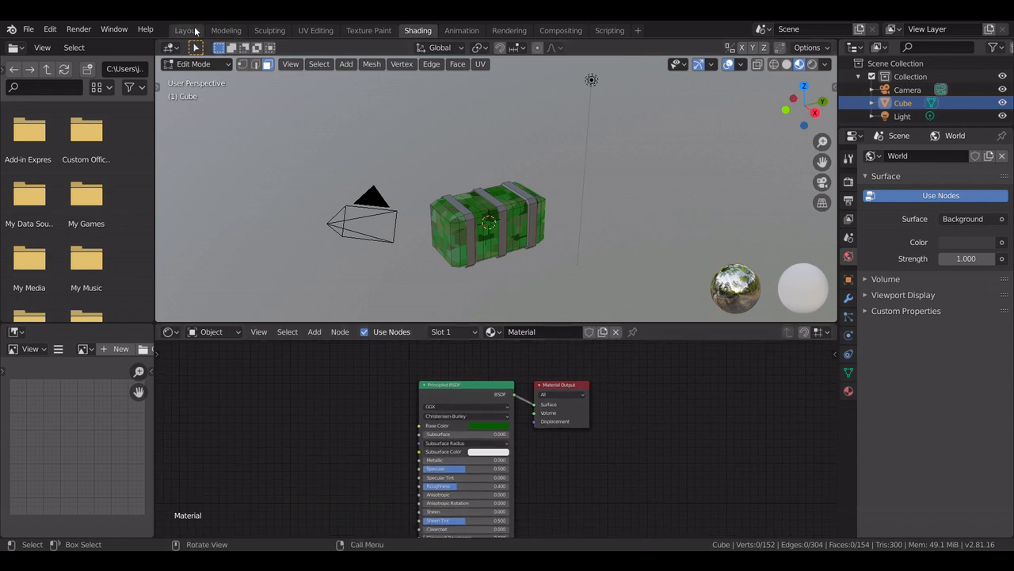
left_click(186, 30)
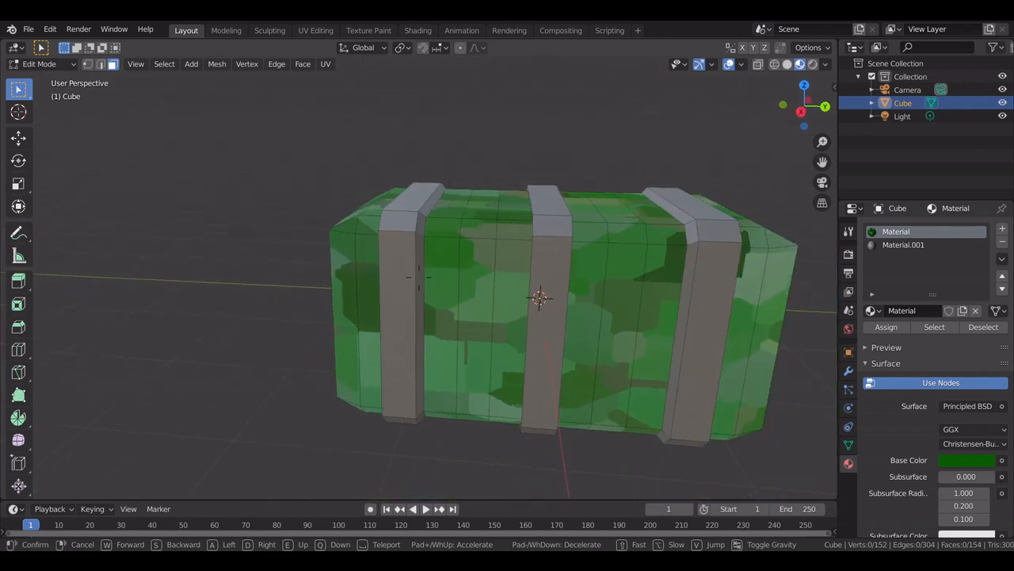
Return the camouflage box to Object Mode to see it finished.
key("Tab")
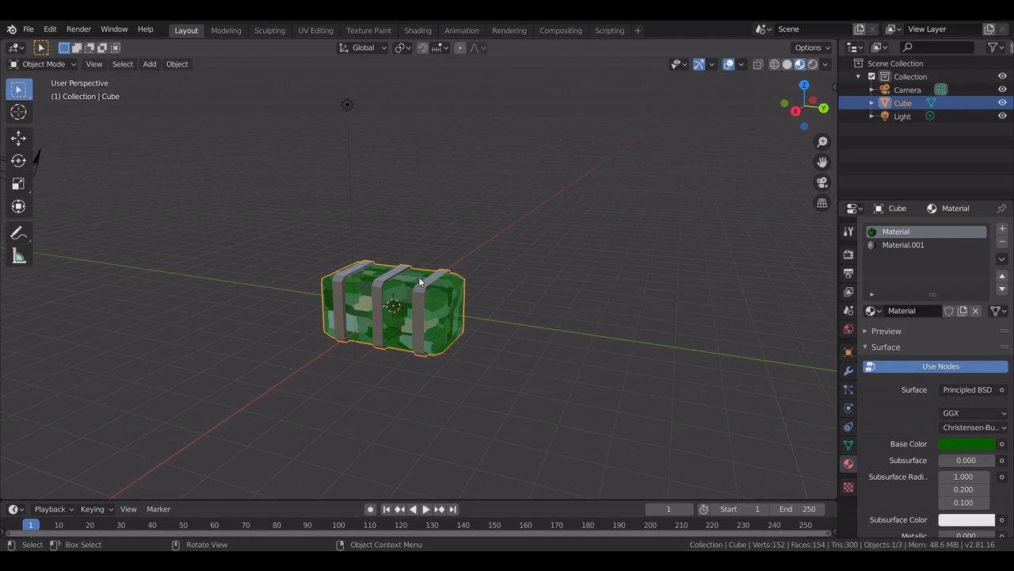
mouse_move(294, 307)
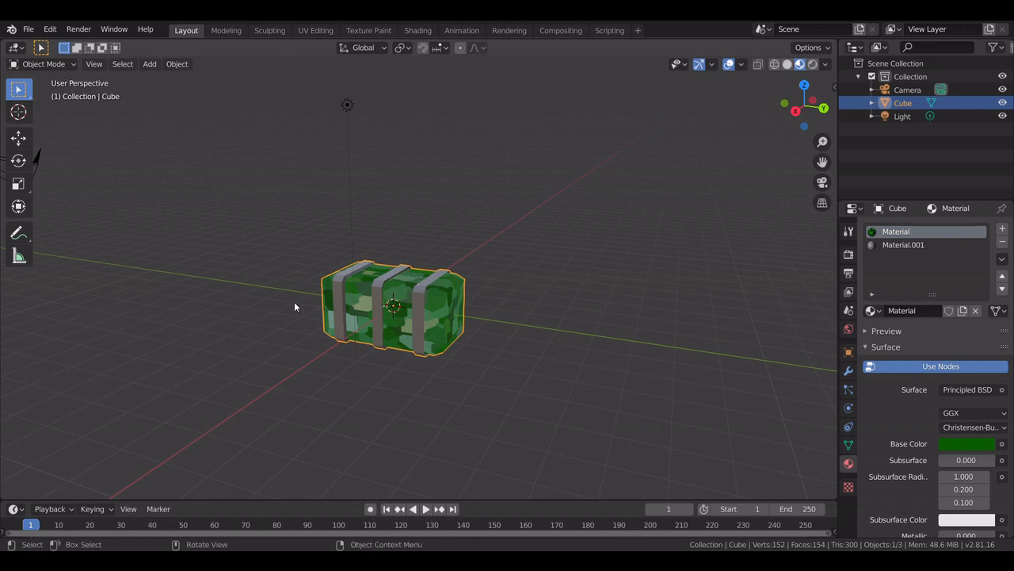